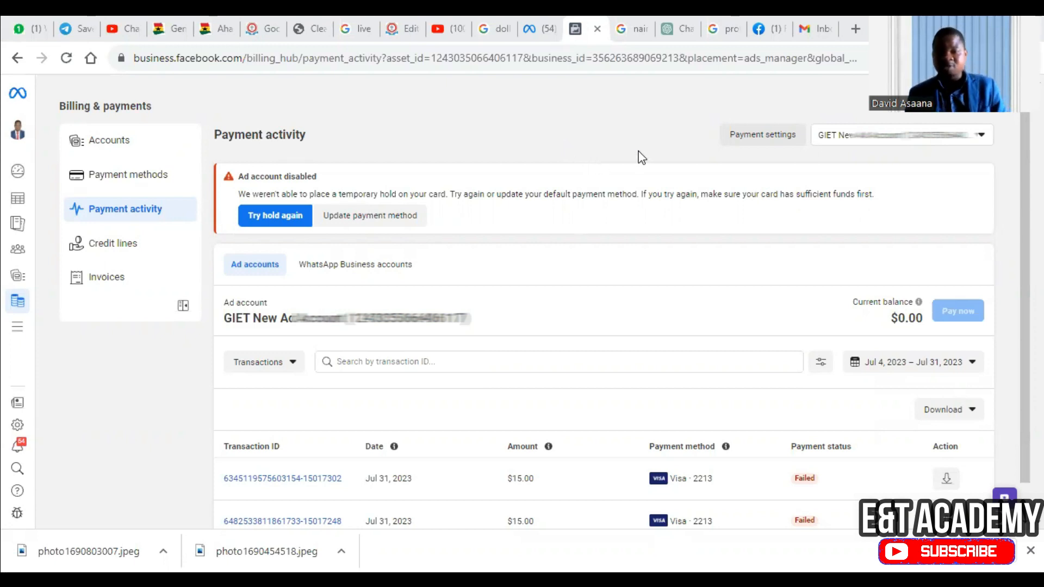
mouse_move(846, 182)
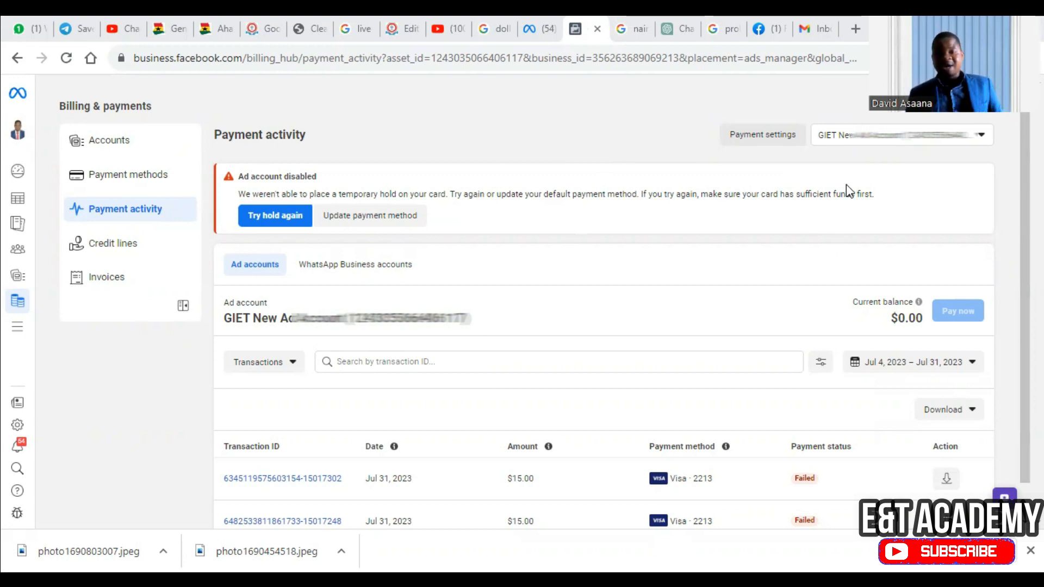
mouse_move(871, 230)
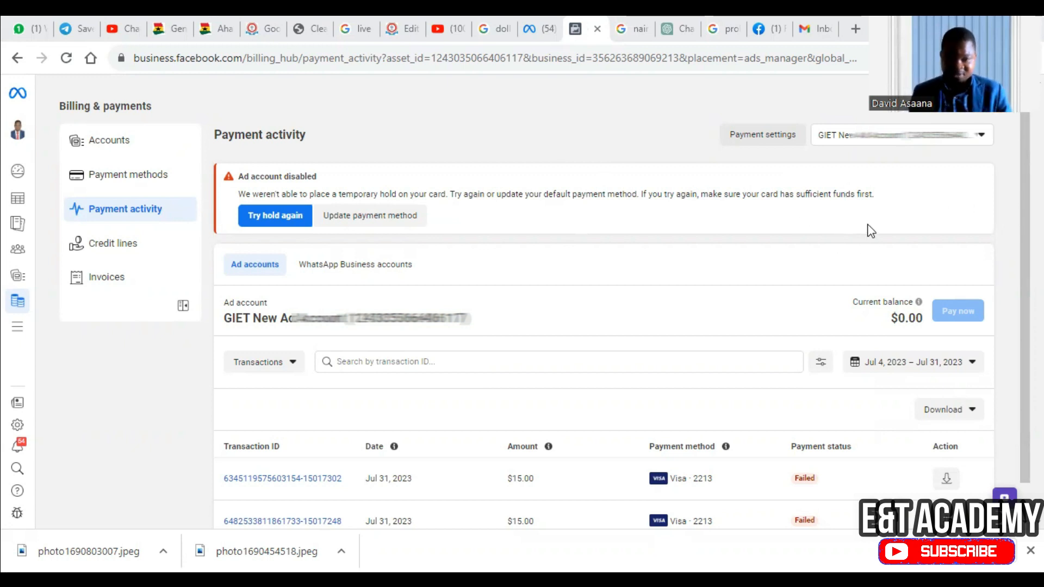
mouse_move(876, 223)
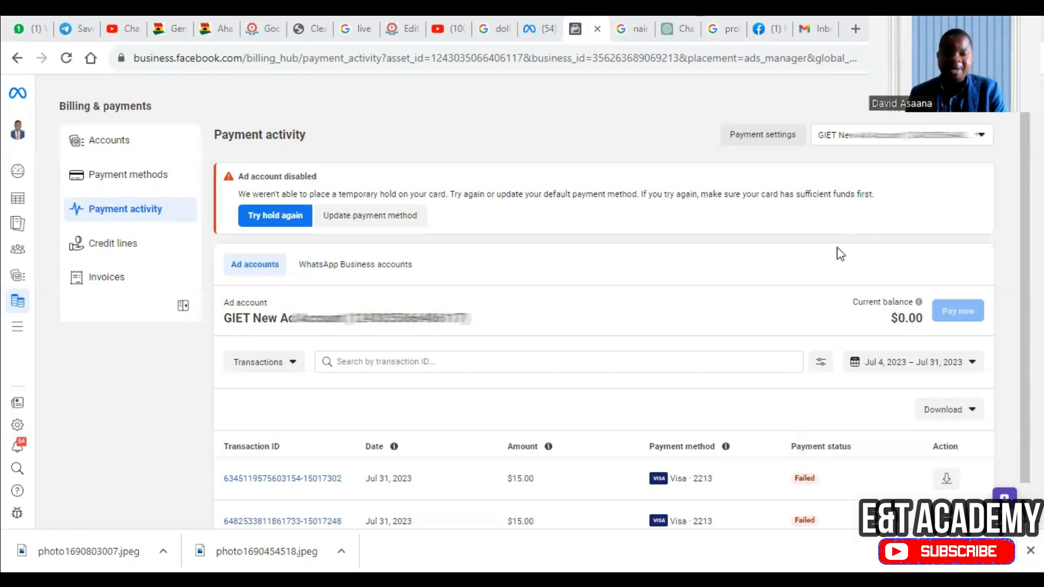
mouse_move(723, 251)
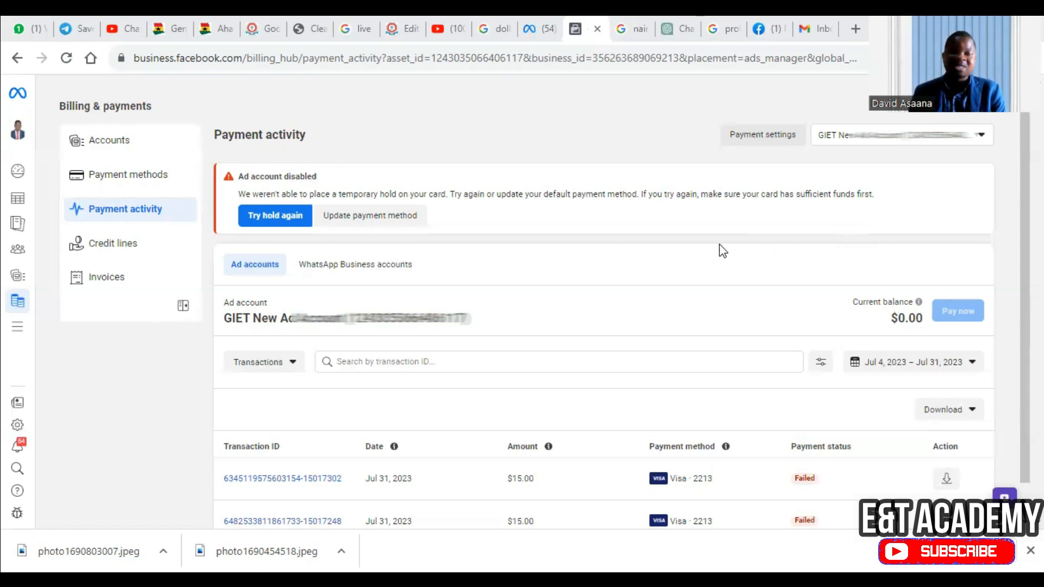
mouse_move(748, 276)
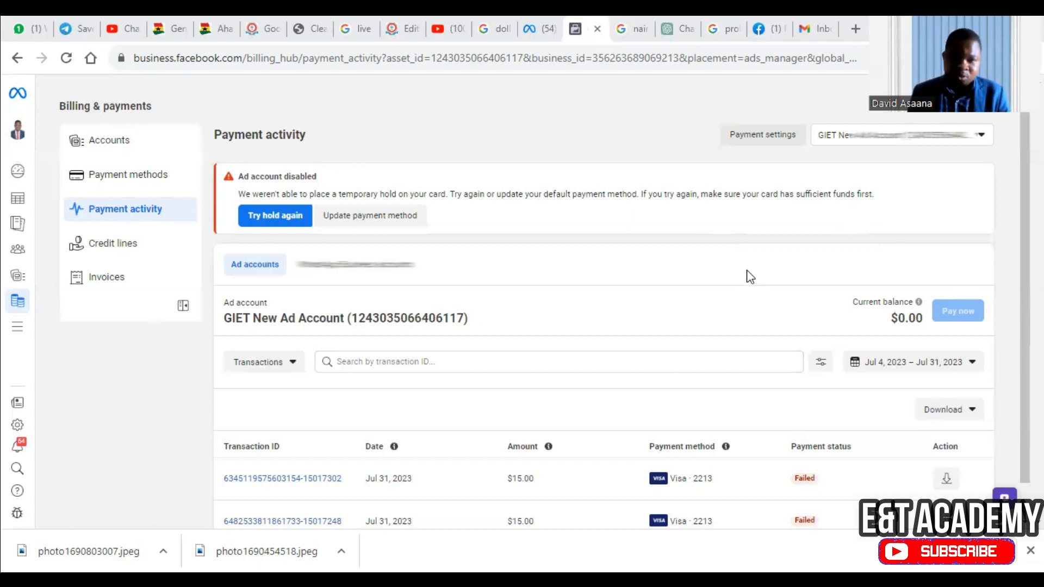
- Retry the temporary card hold from the 'Ad account disabled' warning banner
scroll("down", 3)
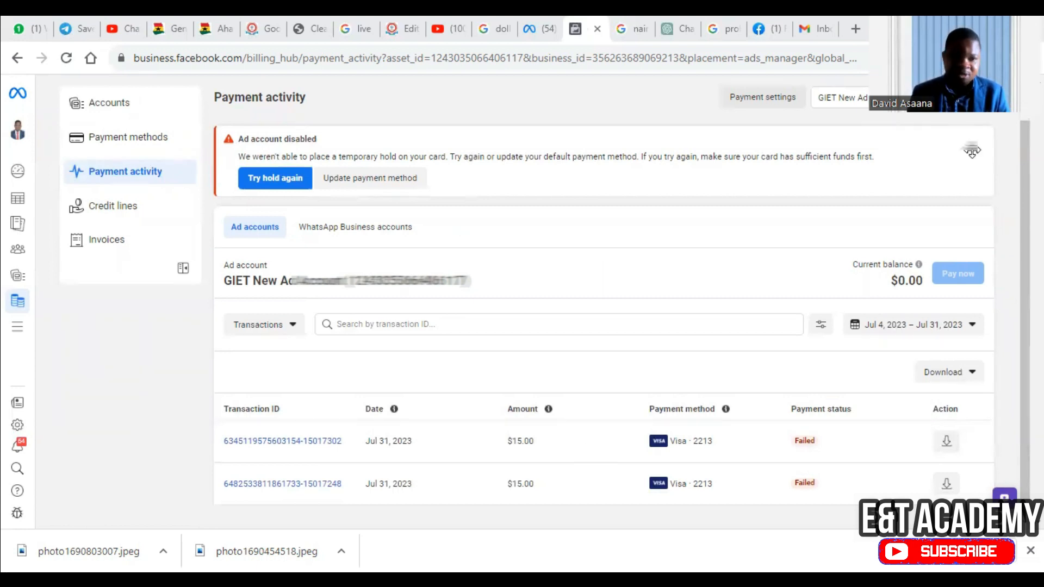
mouse_move(619, 503)
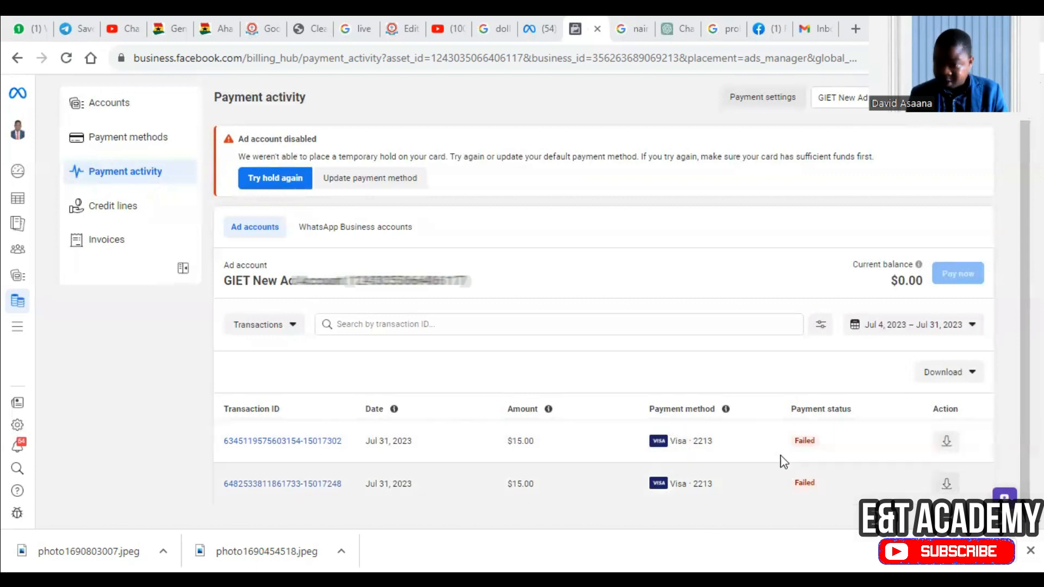
mouse_move(783, 430)
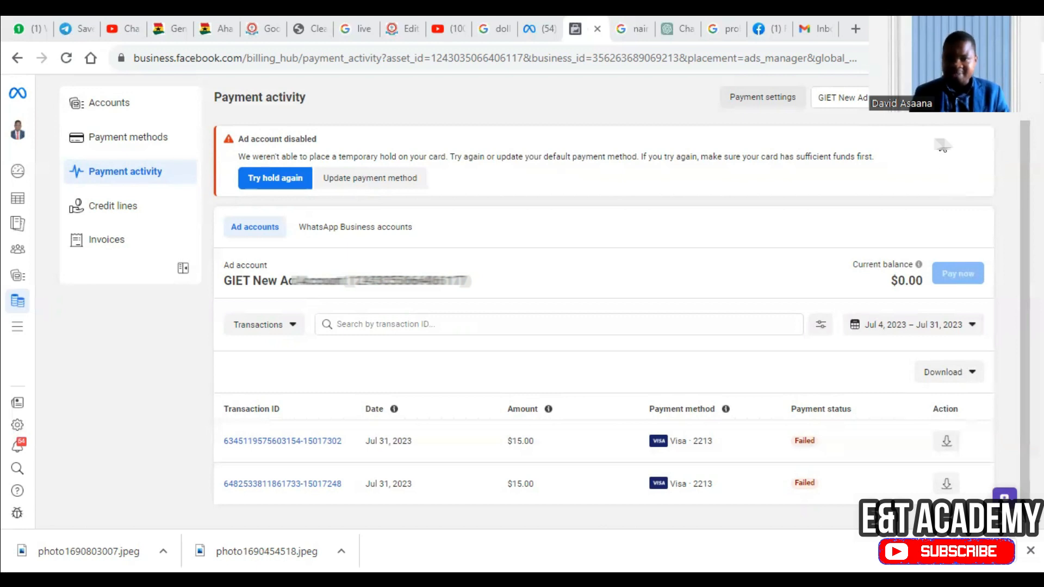
mouse_move(525, 151)
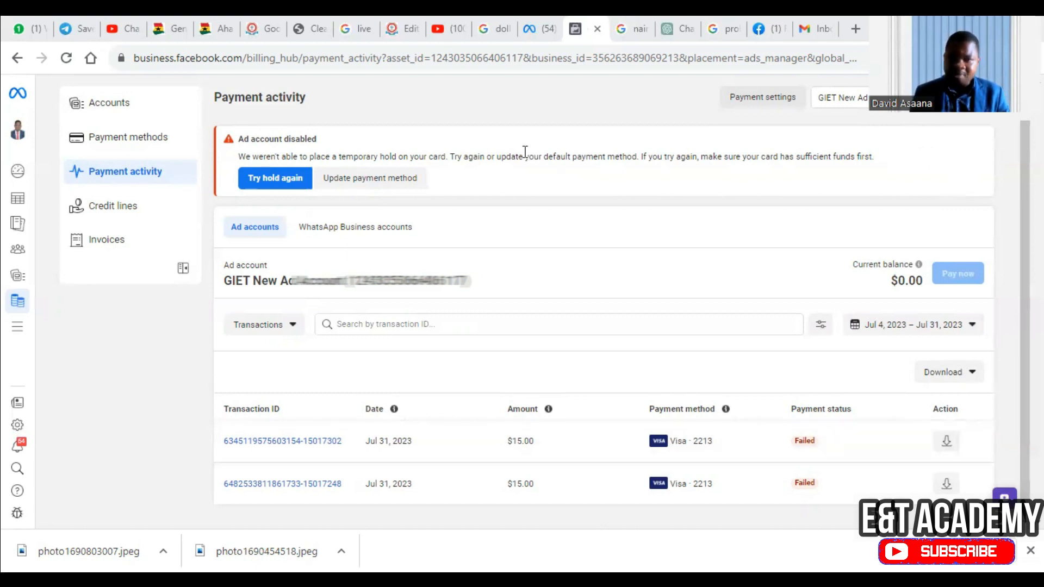
mouse_move(834, 118)
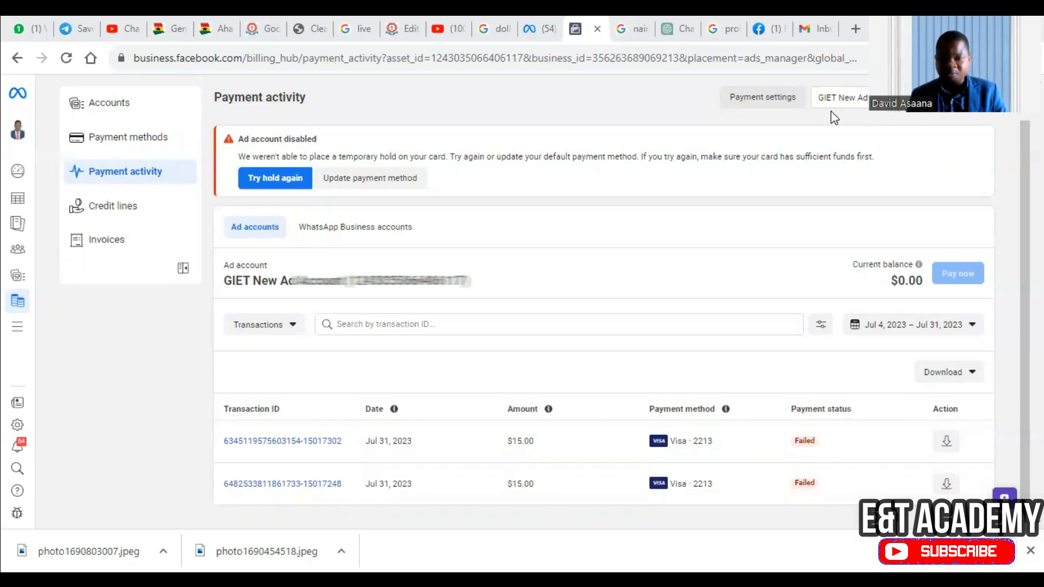
mouse_move(551, 453)
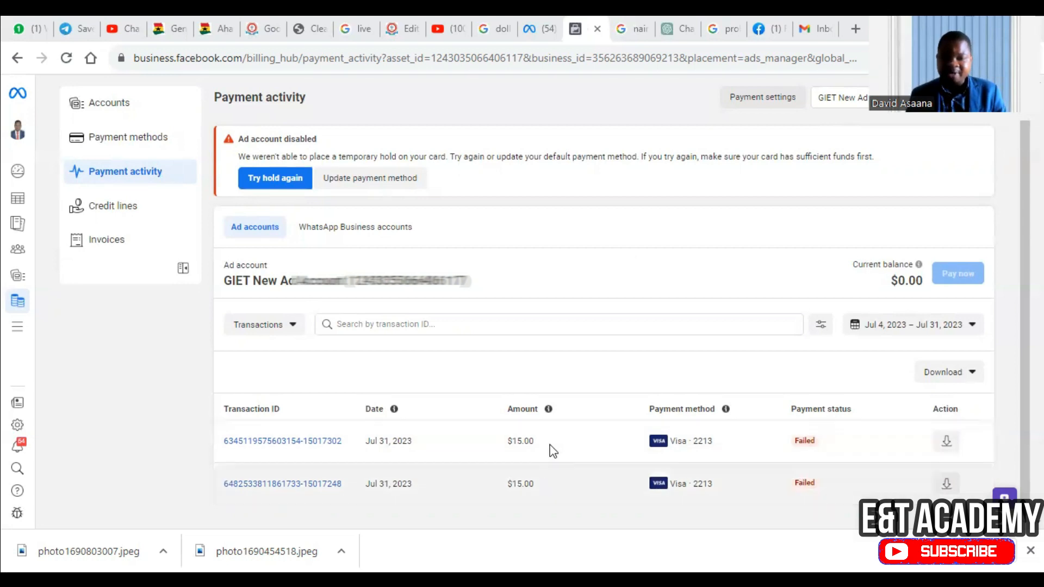
mouse_move(575, 421)
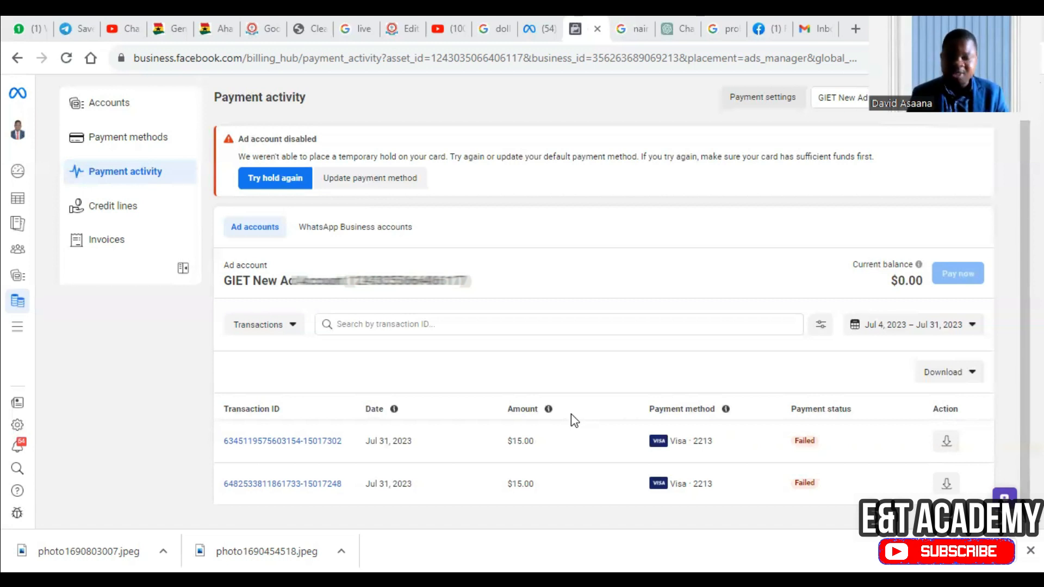
mouse_move(728, 293)
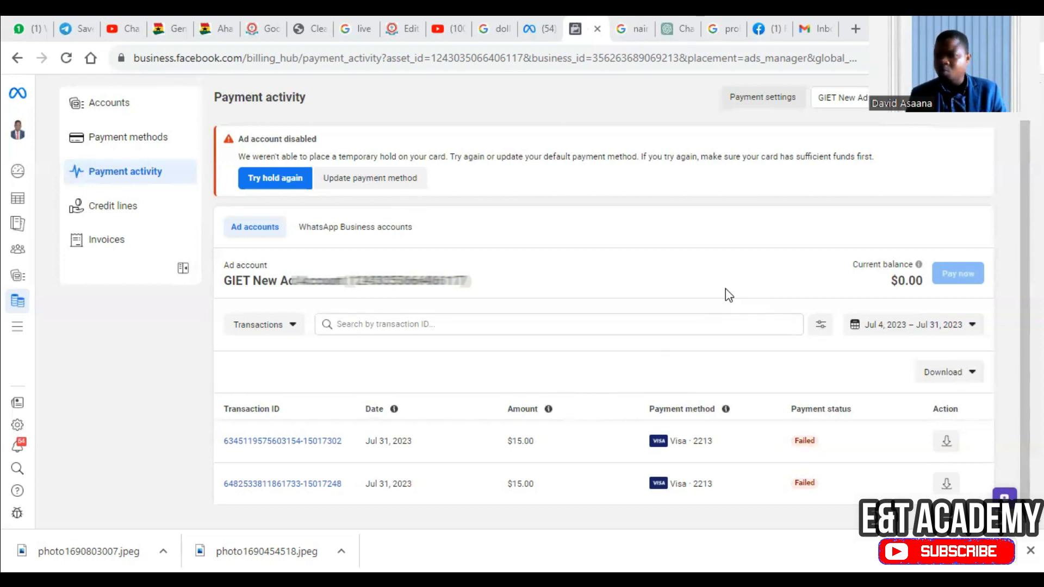
mouse_move(769, 100)
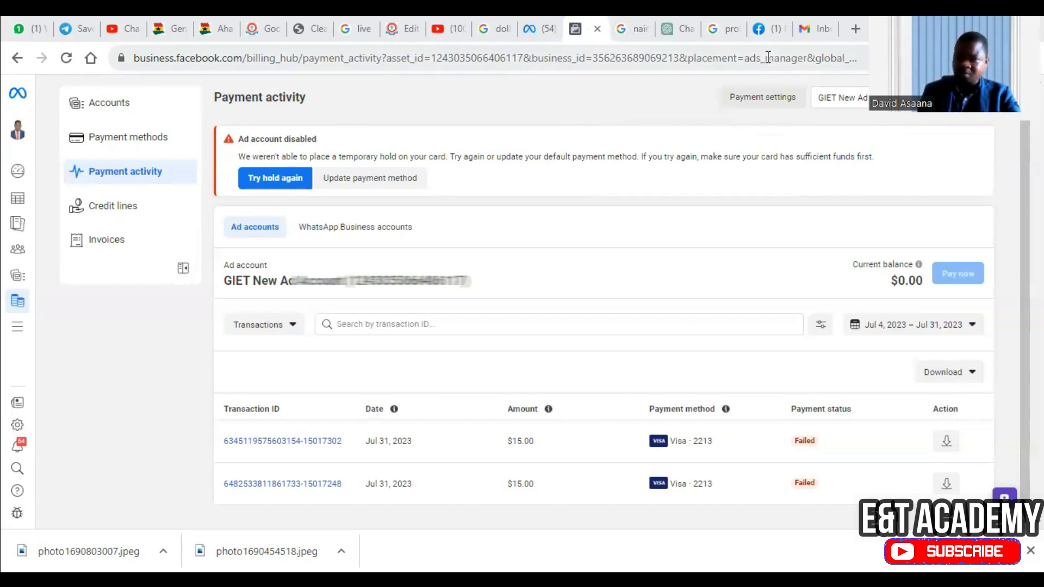
mouse_move(341, 179)
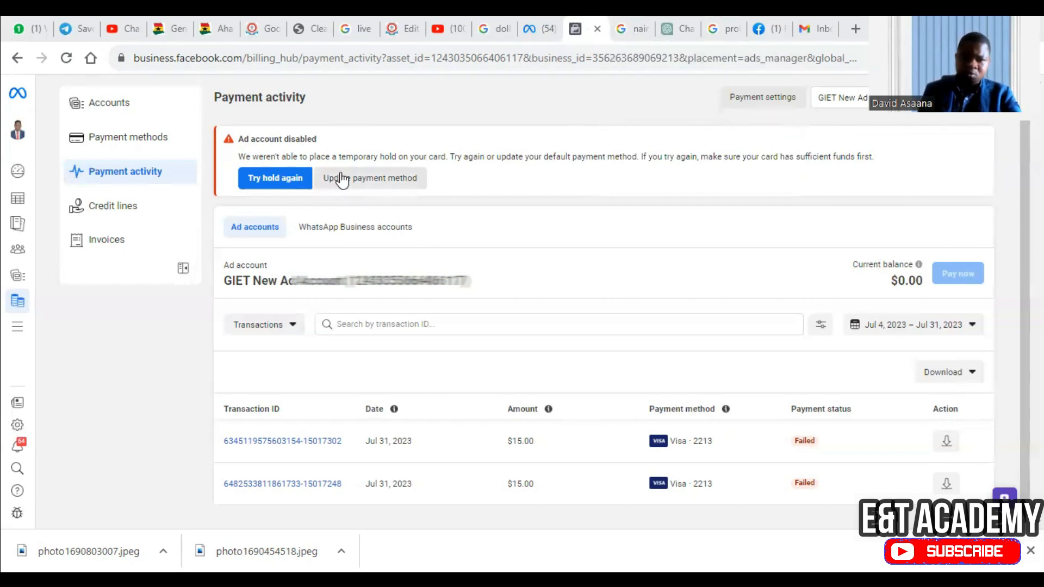
mouse_move(953, 204)
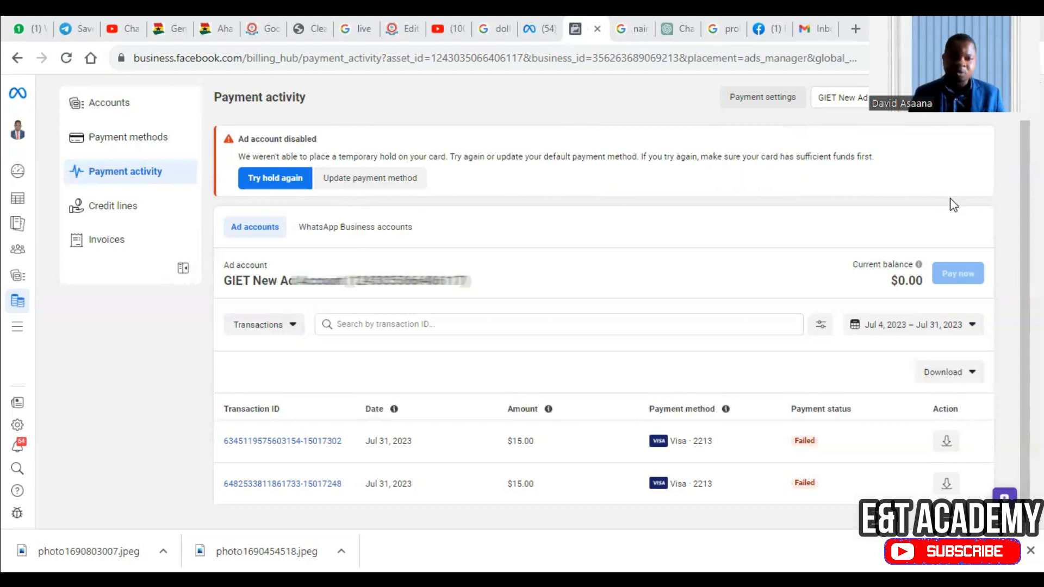
mouse_move(280, 191)
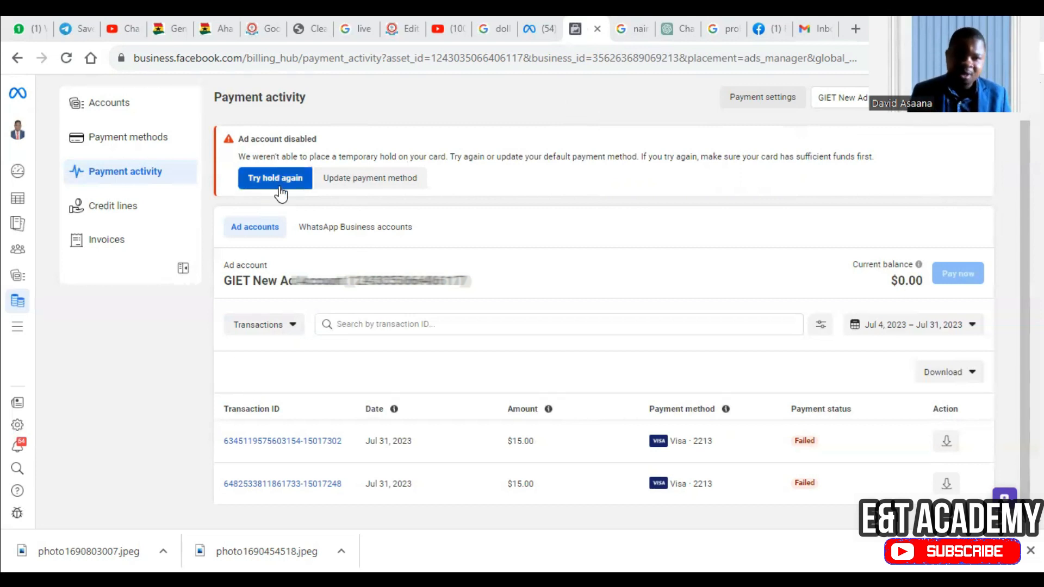
left_click(275, 177)
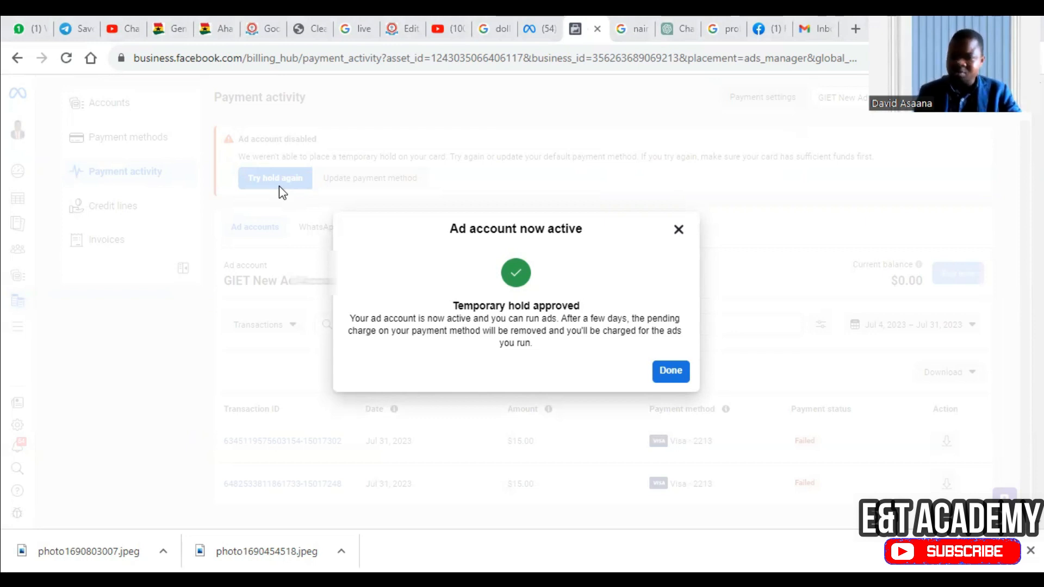
mouse_move(729, 19)
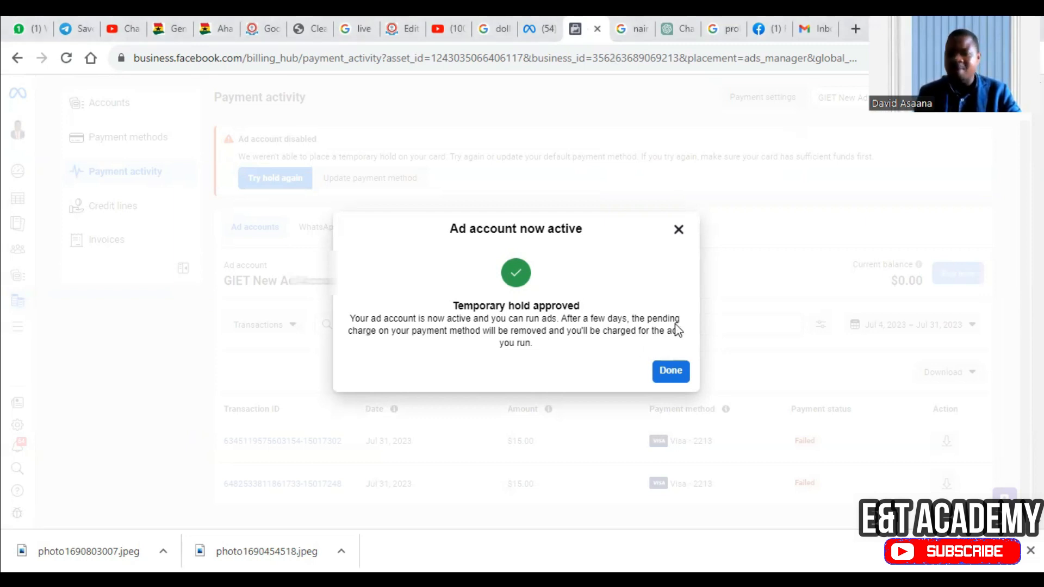
mouse_move(676, 285)
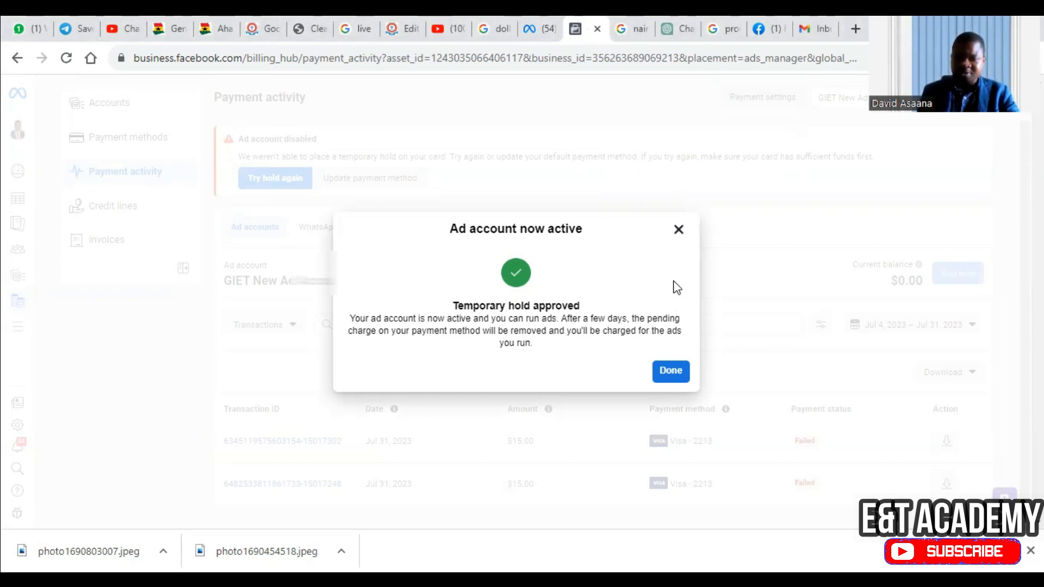
mouse_move(614, 250)
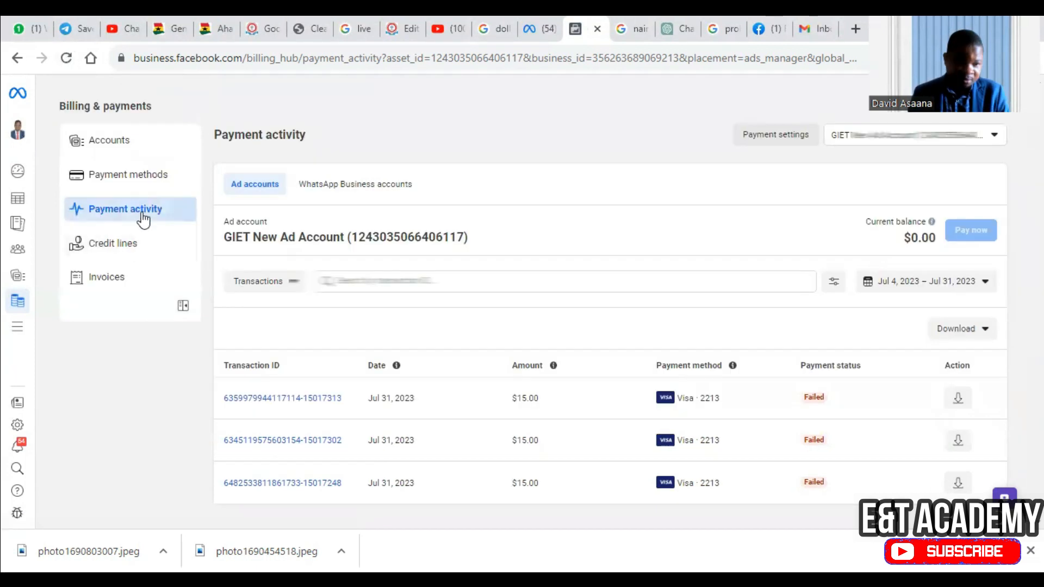
left_click(130, 174)
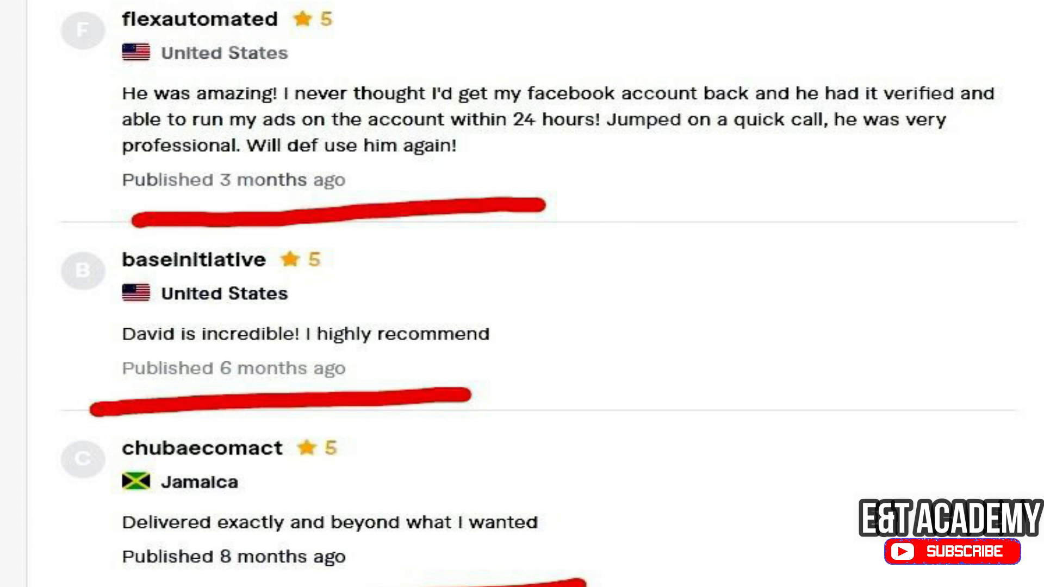
- Scroll through the seller's five-star customer reviews and summary ratings
scroll("up", 3)
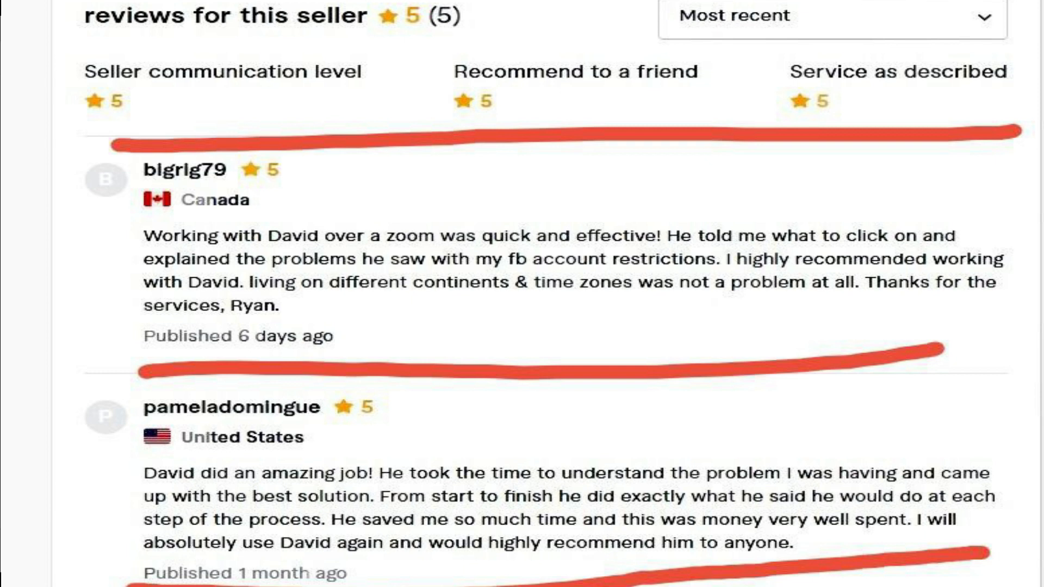